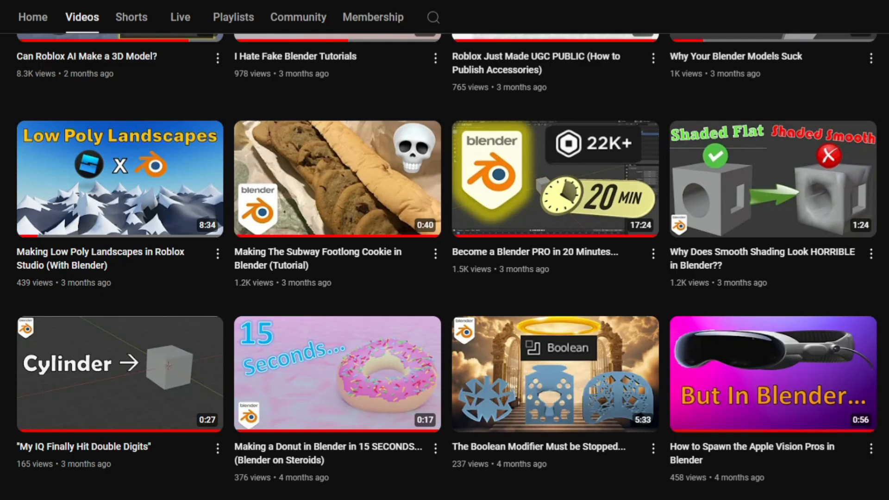
- Draw a wavy blue annotation stroke rising from the cylinder's top toward the upper right
{"action": "scroll", "scroll_direction": "down", "scroll_amount": 3}
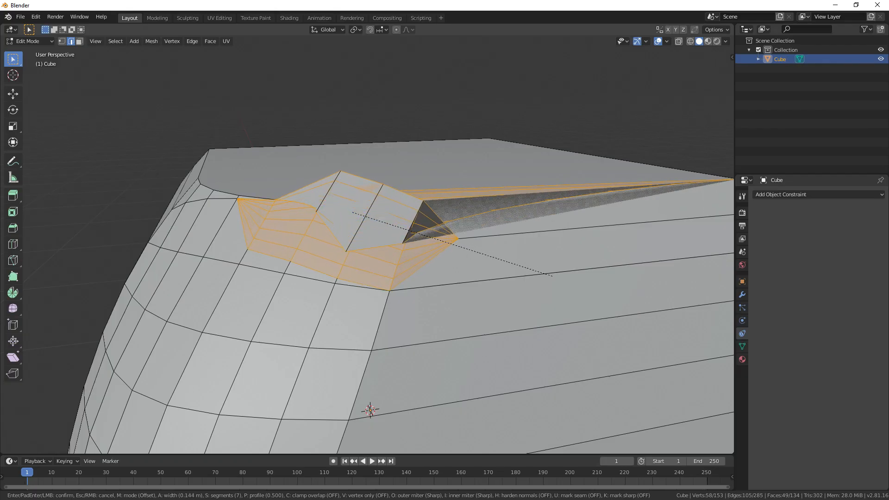
{"action": "key", "text": "Tab"}
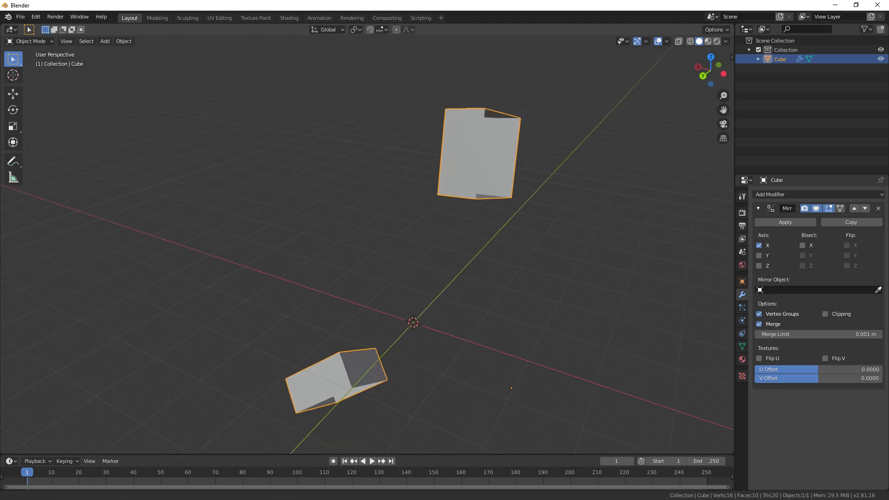
{"action": "left_click", "coordinate": [289, 18]}
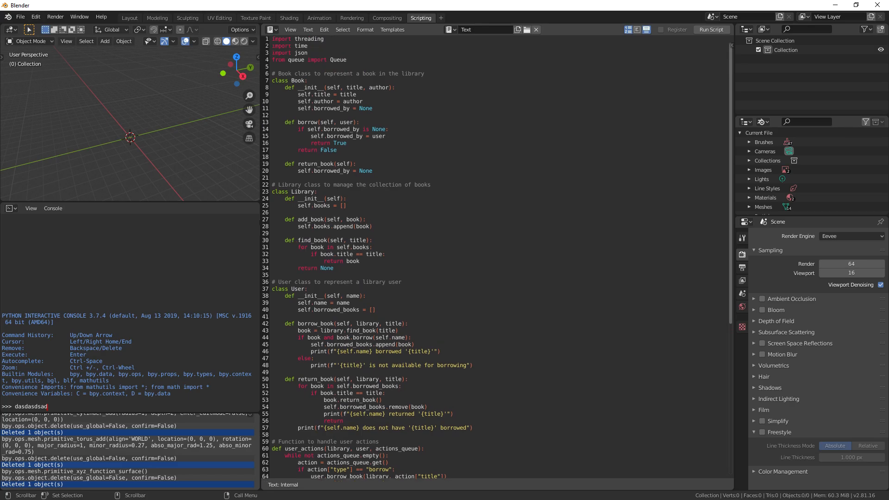
{"action": "left_click", "coordinate": [130, 17]}
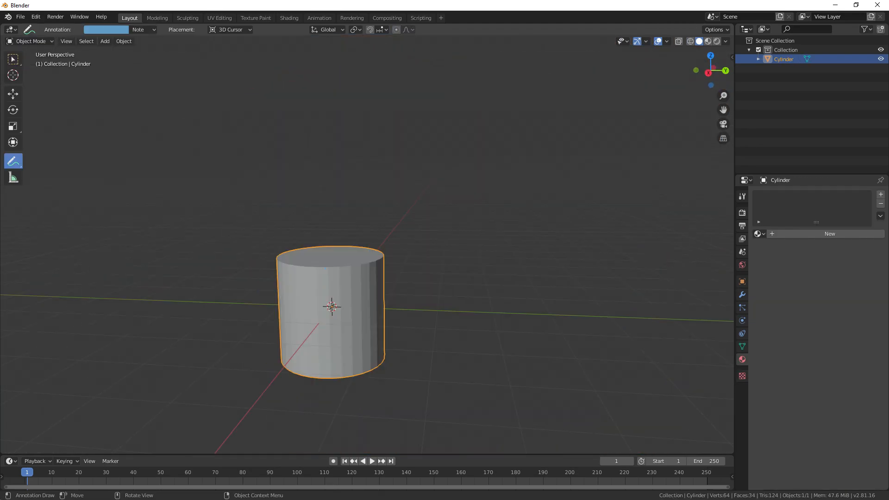
{"action": "left_click_drag", "start_coordinate": [328, 261], "coordinate": [631, 169]}
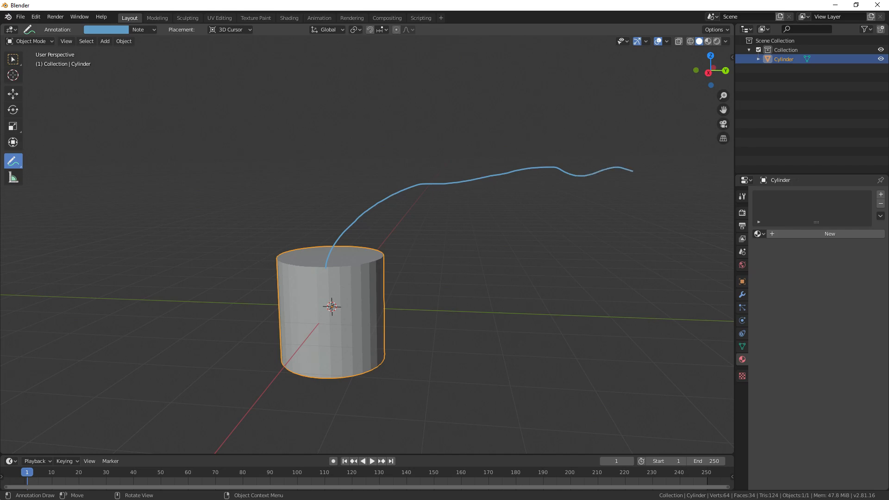